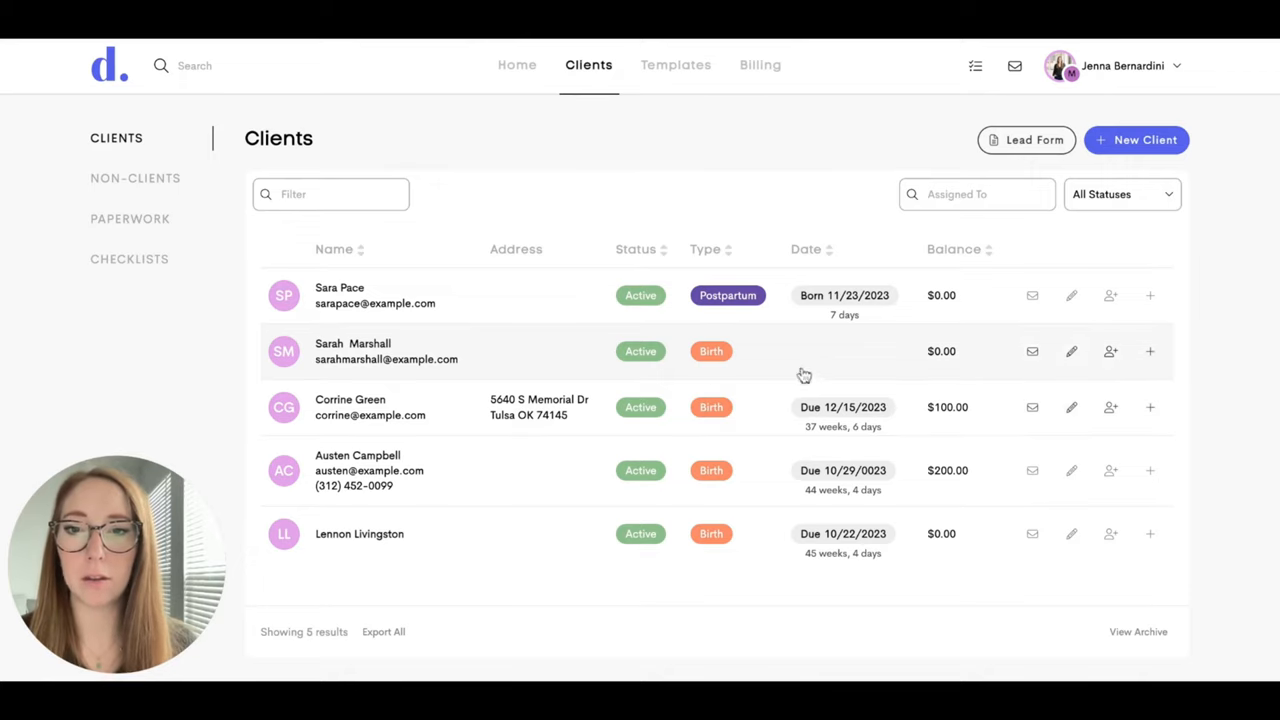
left_click(350, 408)
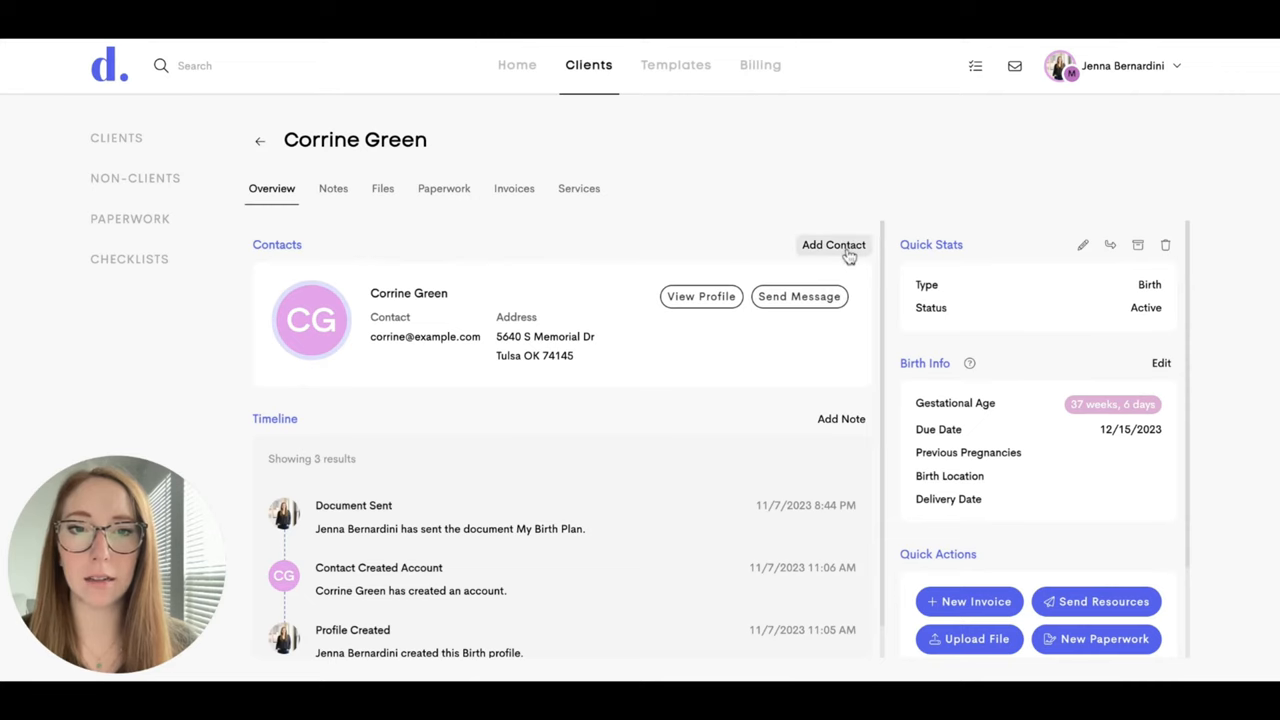
left_click(832, 244)
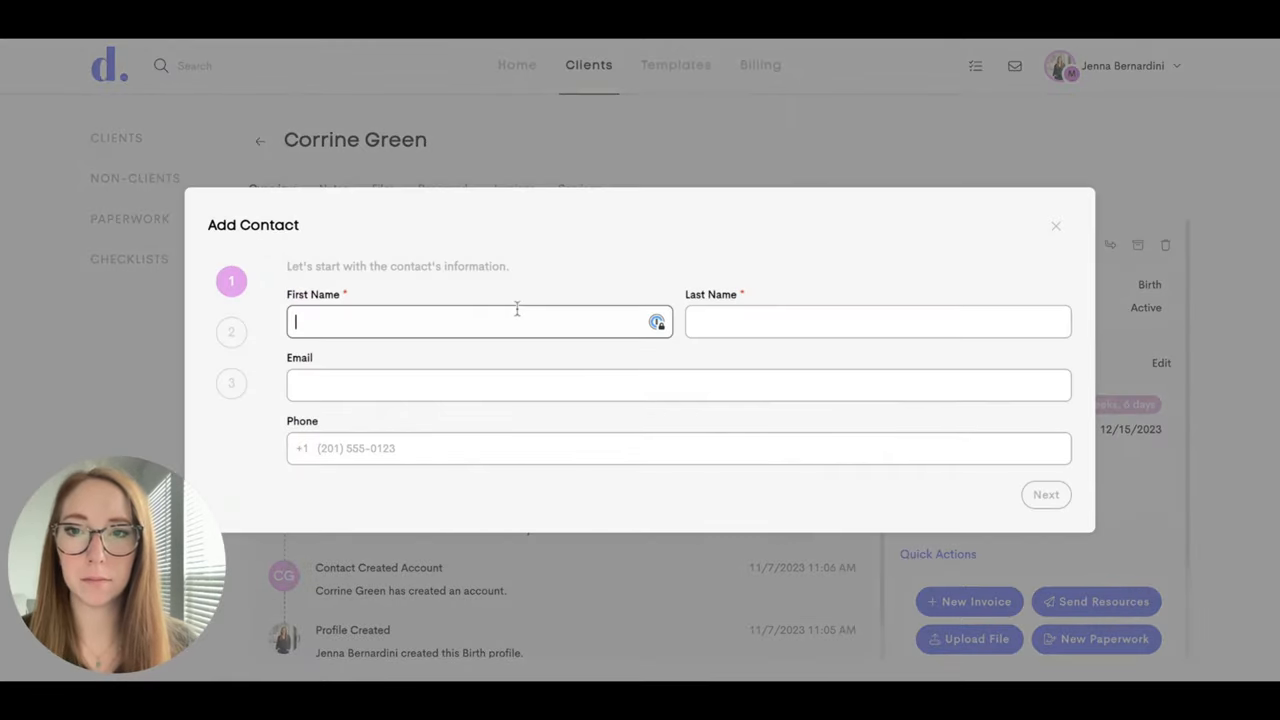
type("robgreen@example.com")
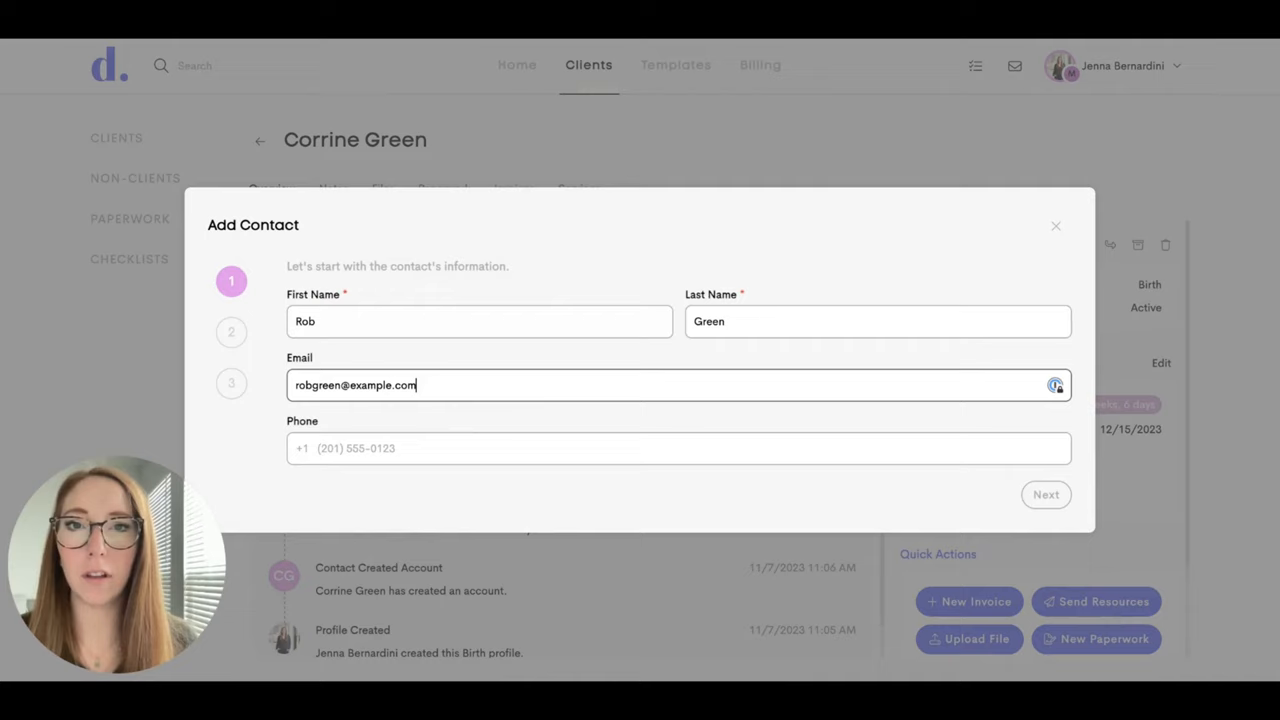
left_click(1044, 494)
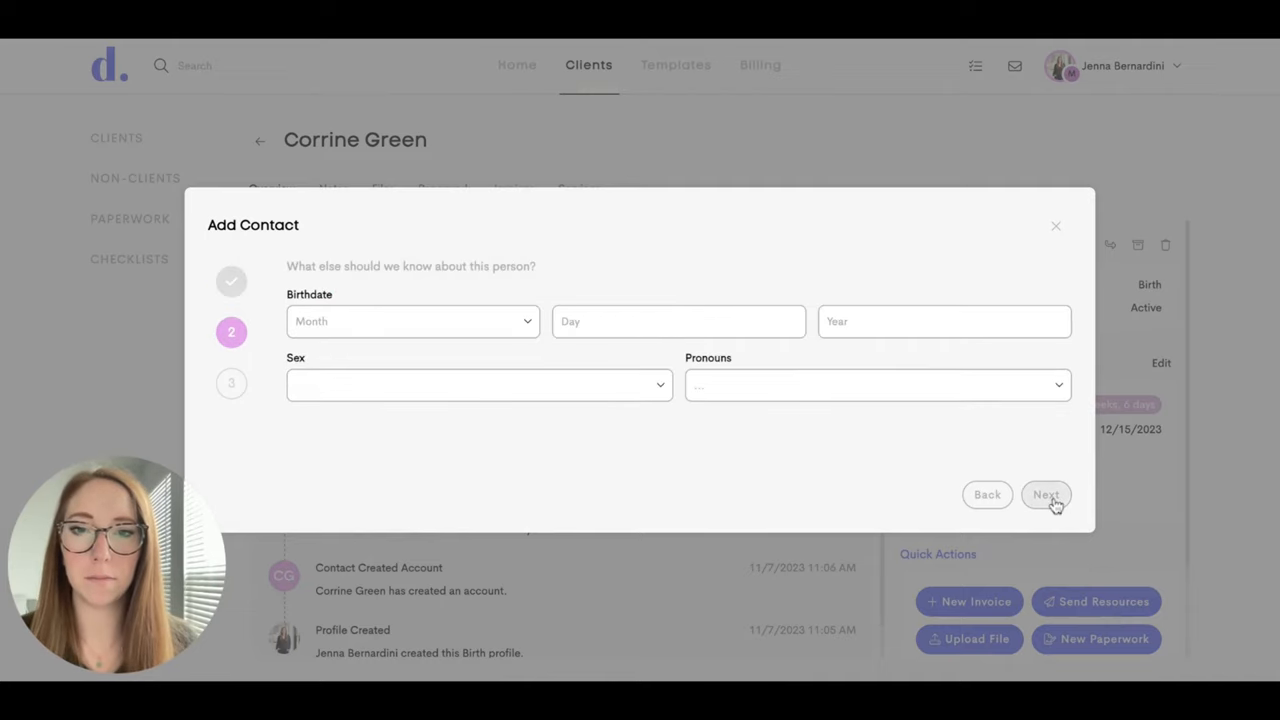
left_click(1046, 494)
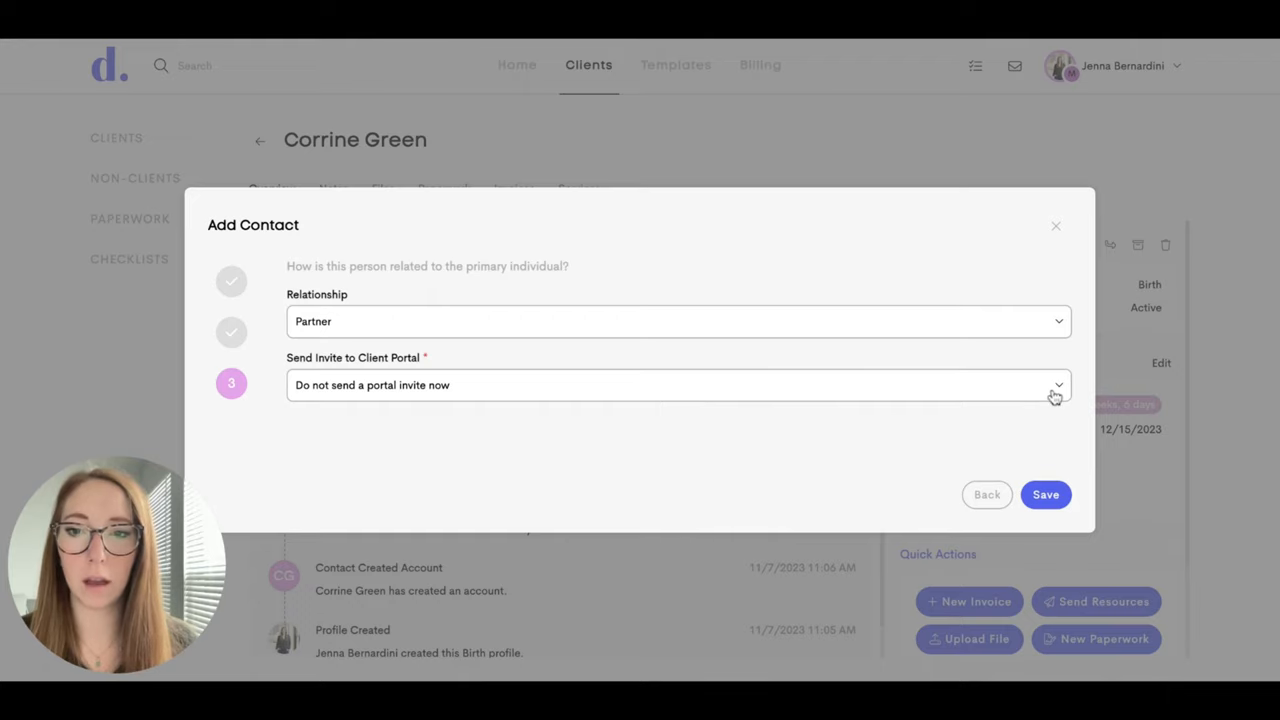
left_click(678, 384)
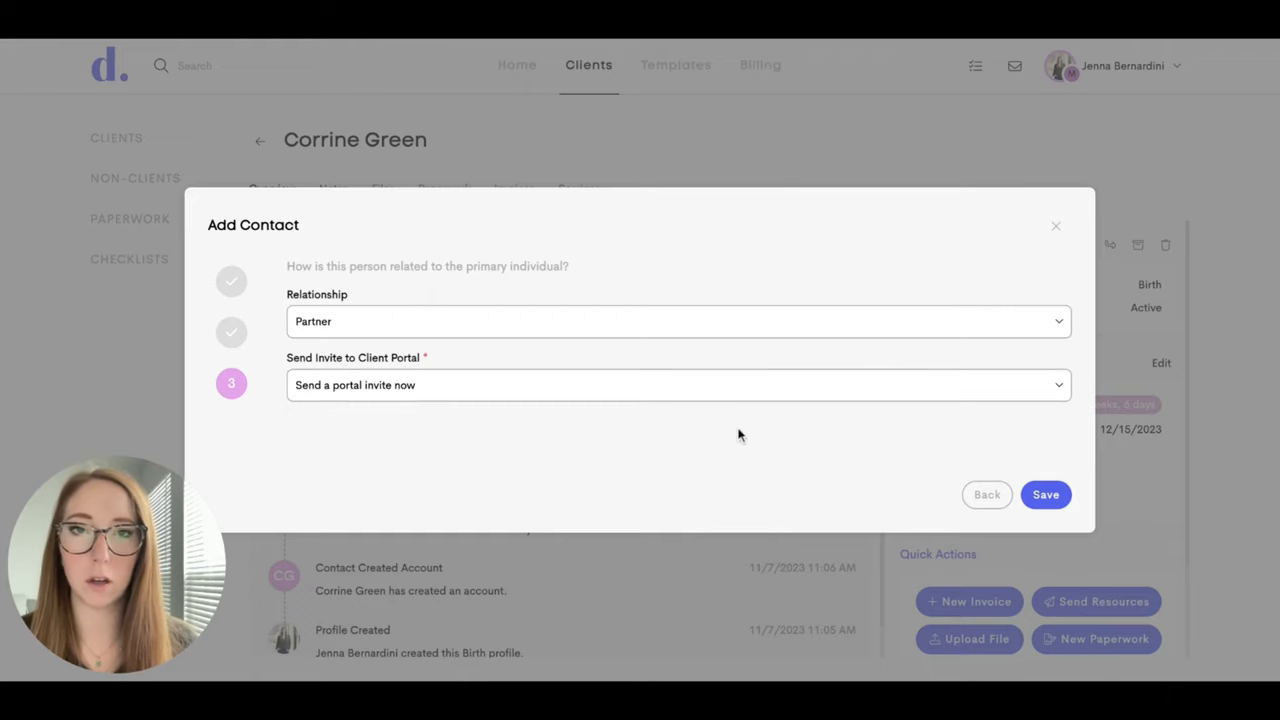
left_click(1044, 494)
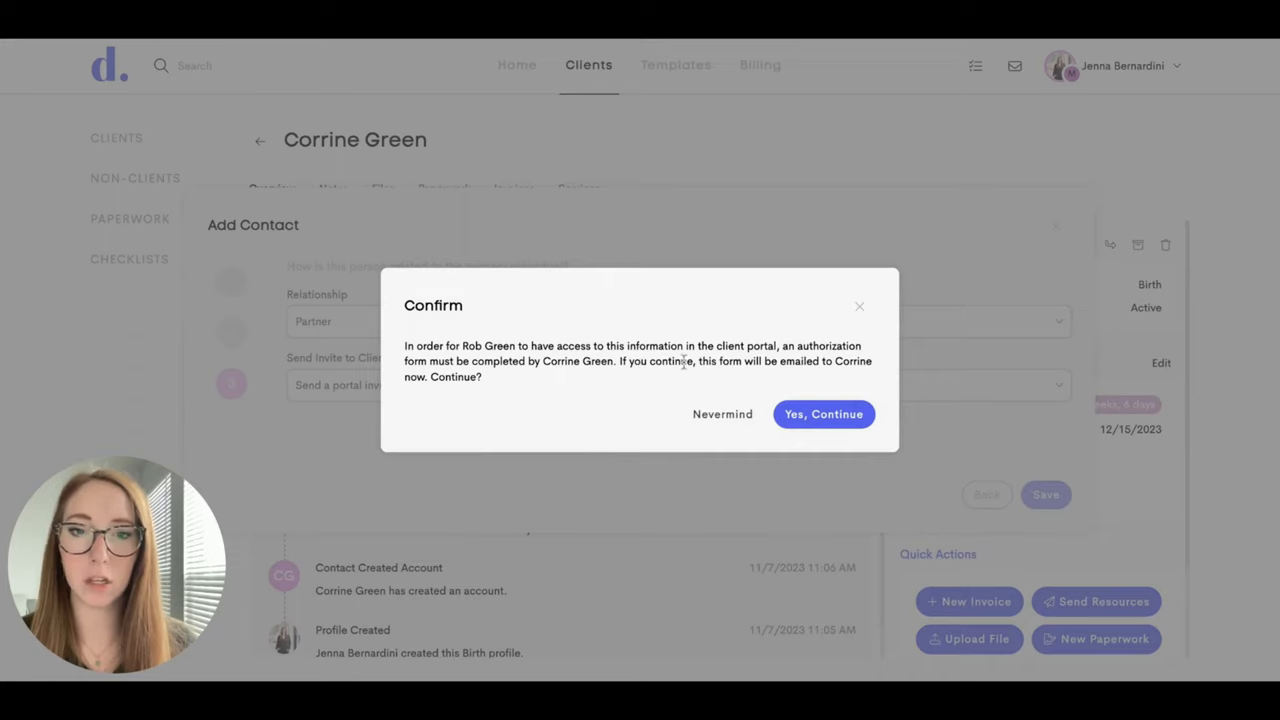
mouse_move(684, 362)
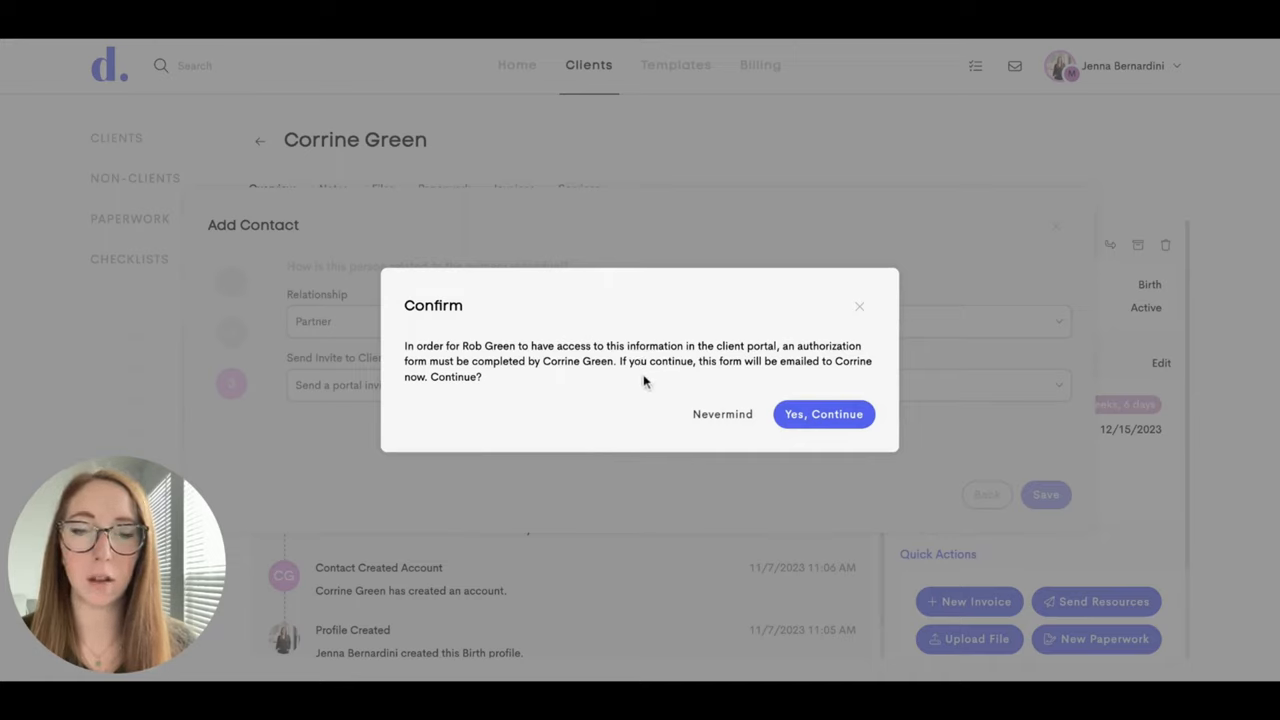
mouse_move(784, 388)
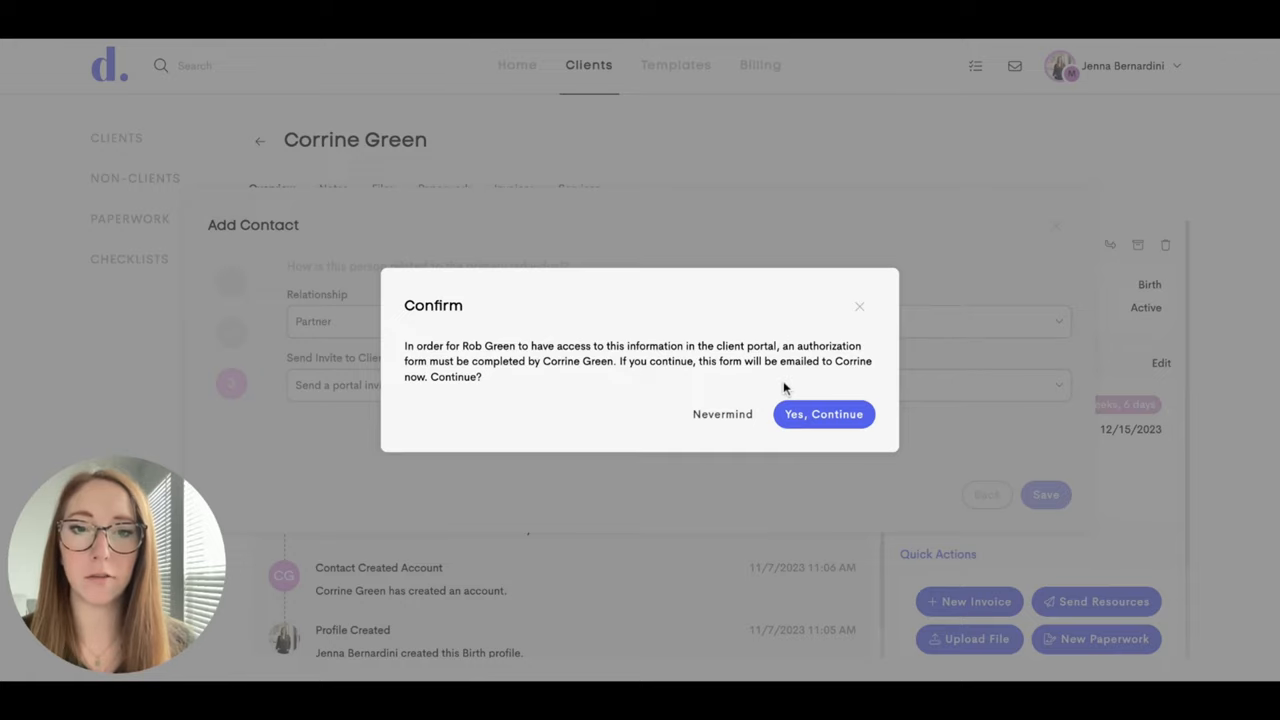
mouse_move(810, 398)
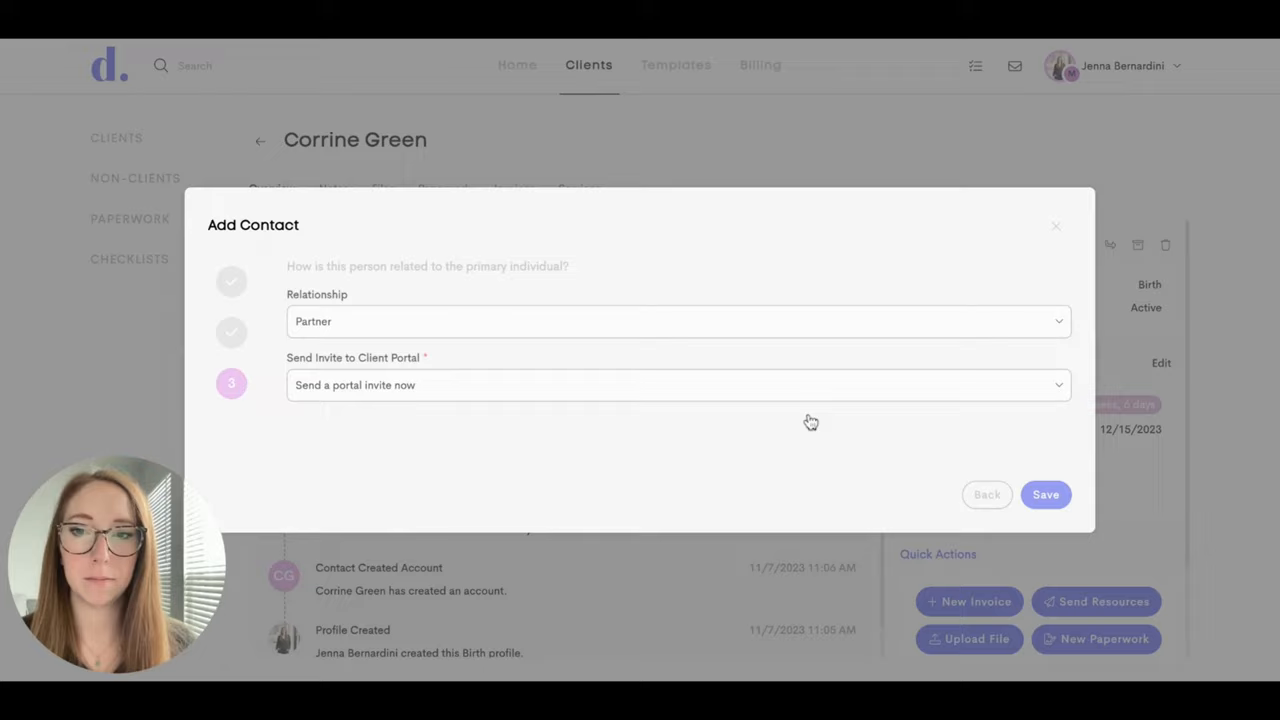
left_click(1044, 494)
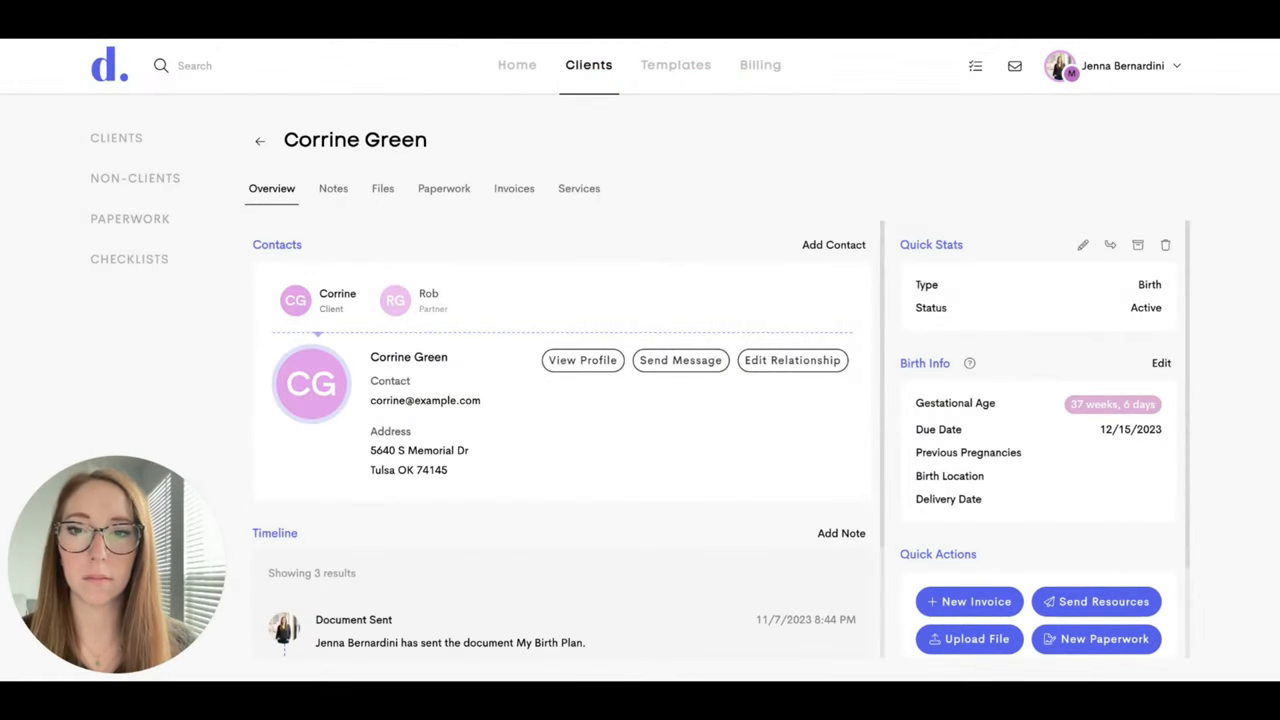
mouse_move(412, 300)
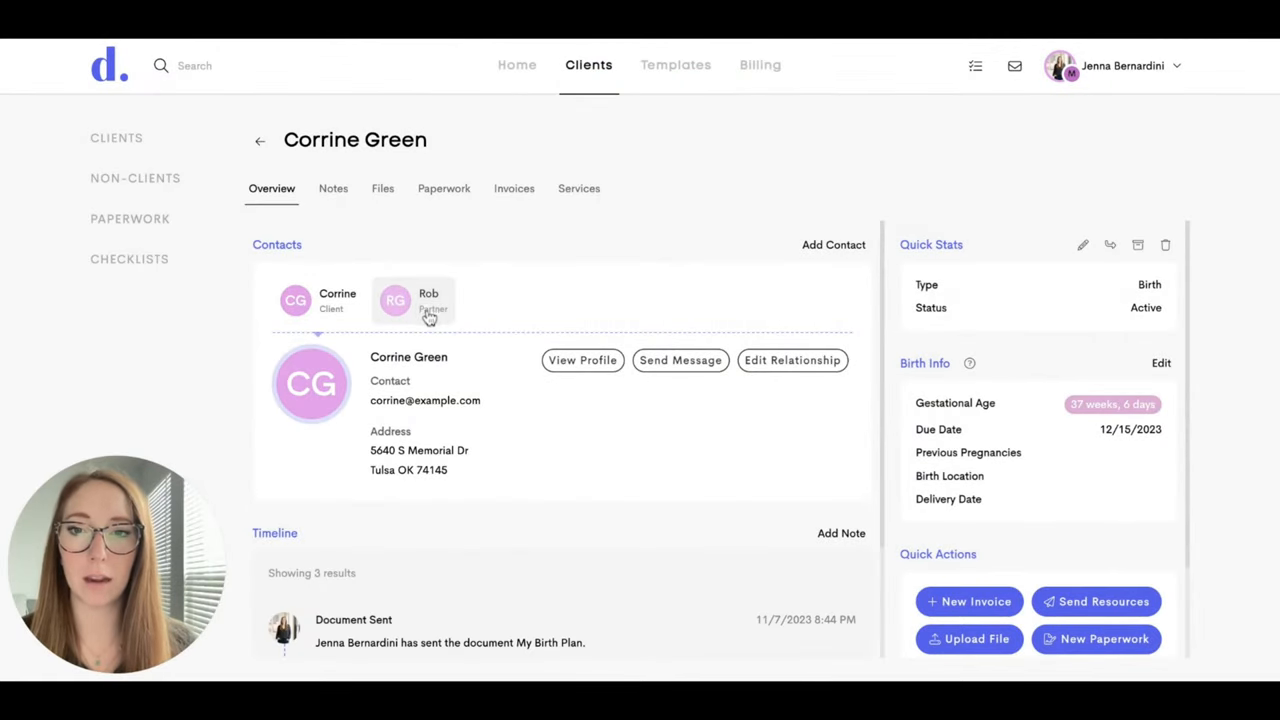
left_click(412, 300)
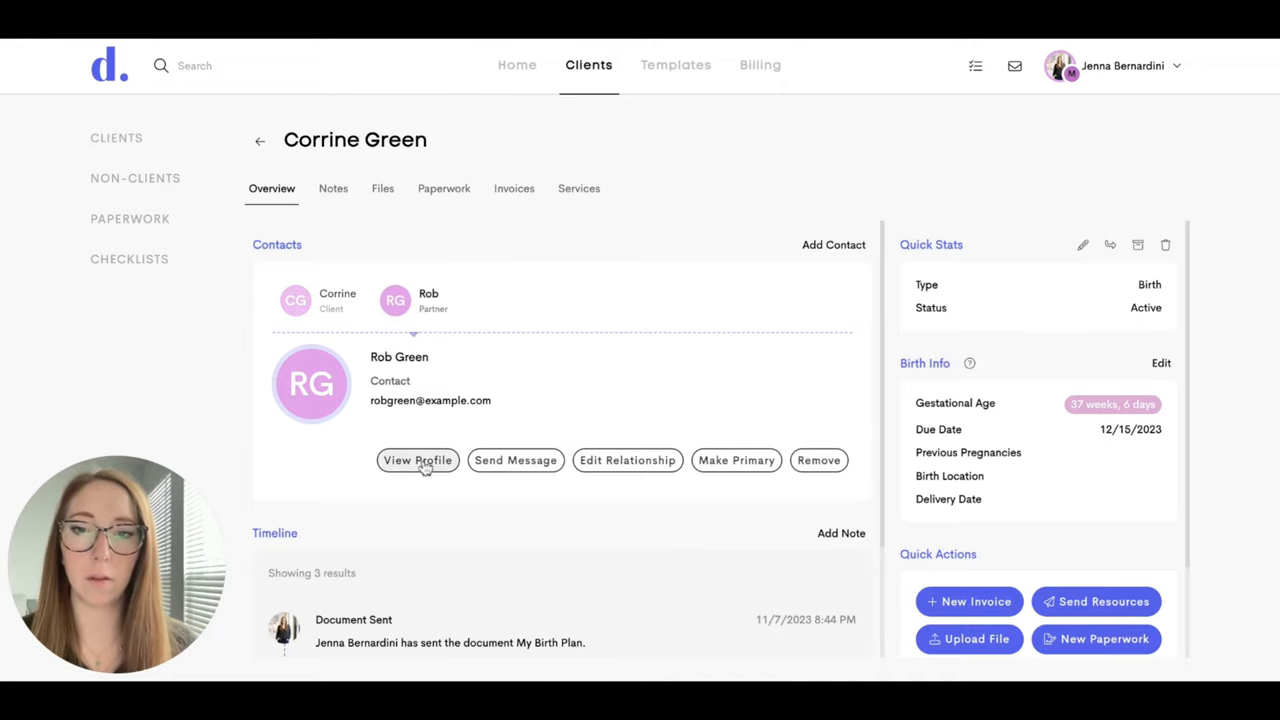
mouse_move(658, 478)
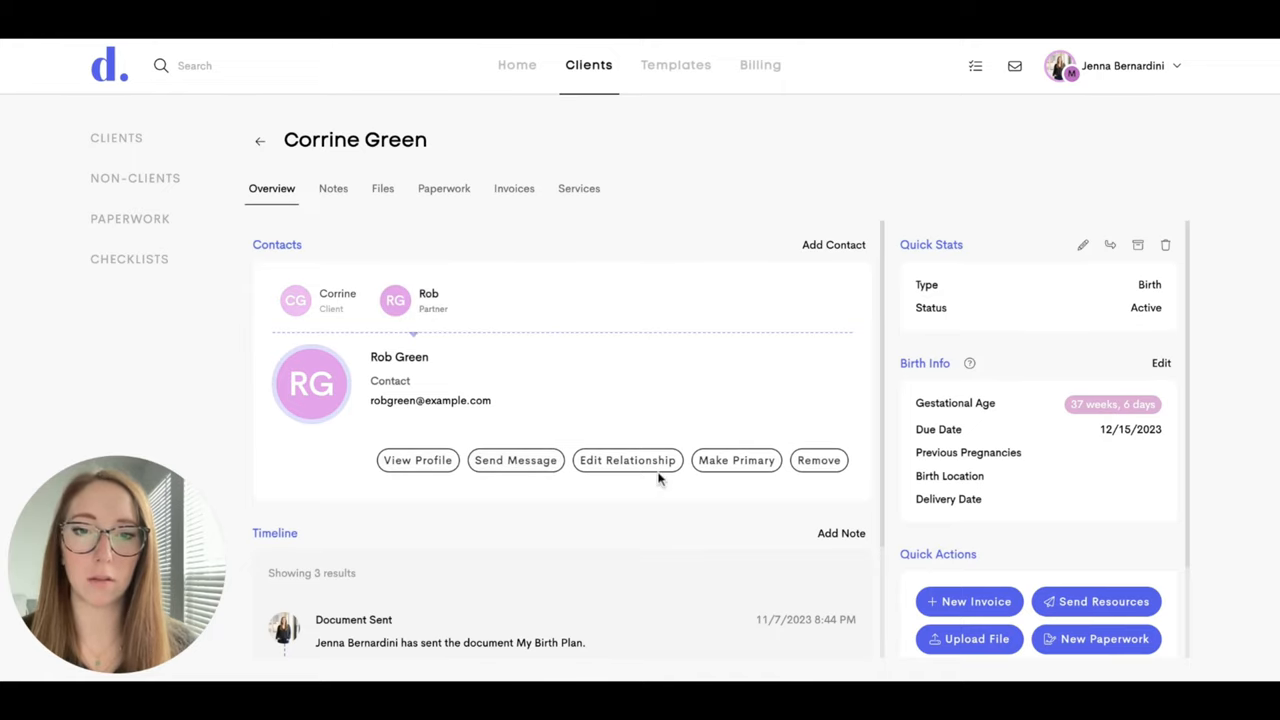
mouse_move(730, 482)
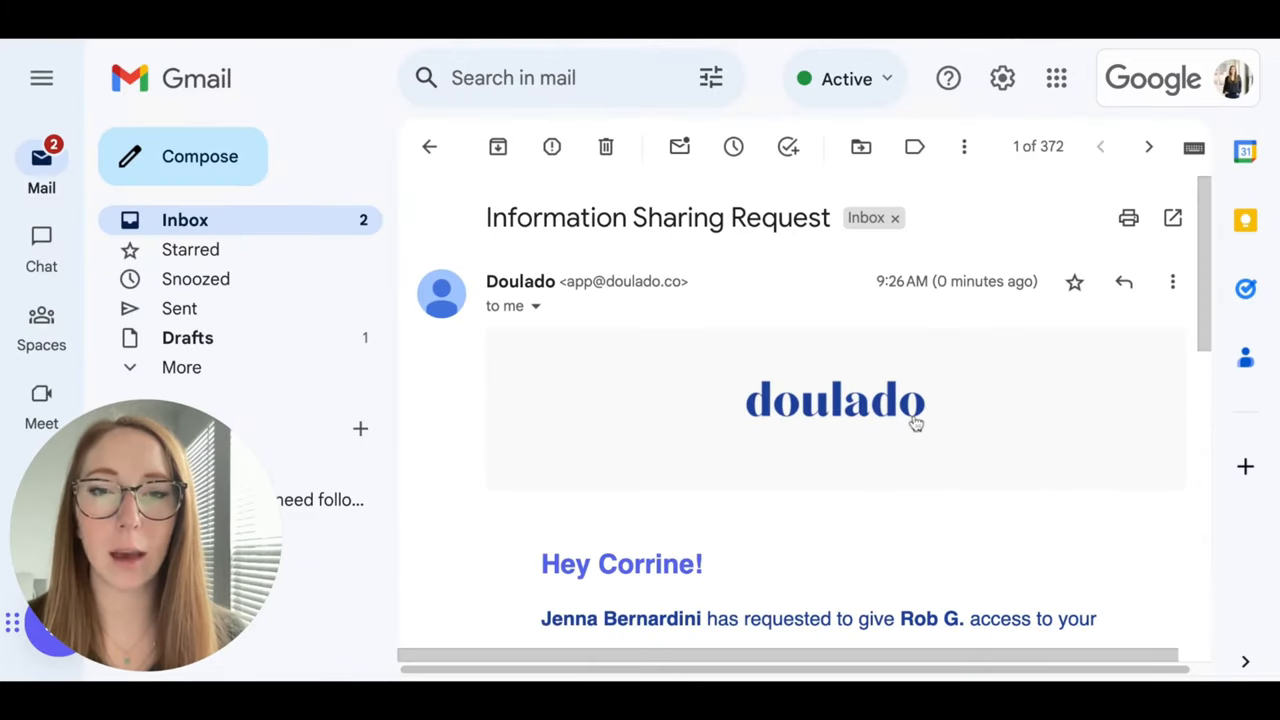
- Scroll the Information Sharing Request email down to the Approve button
scroll("down", 3)
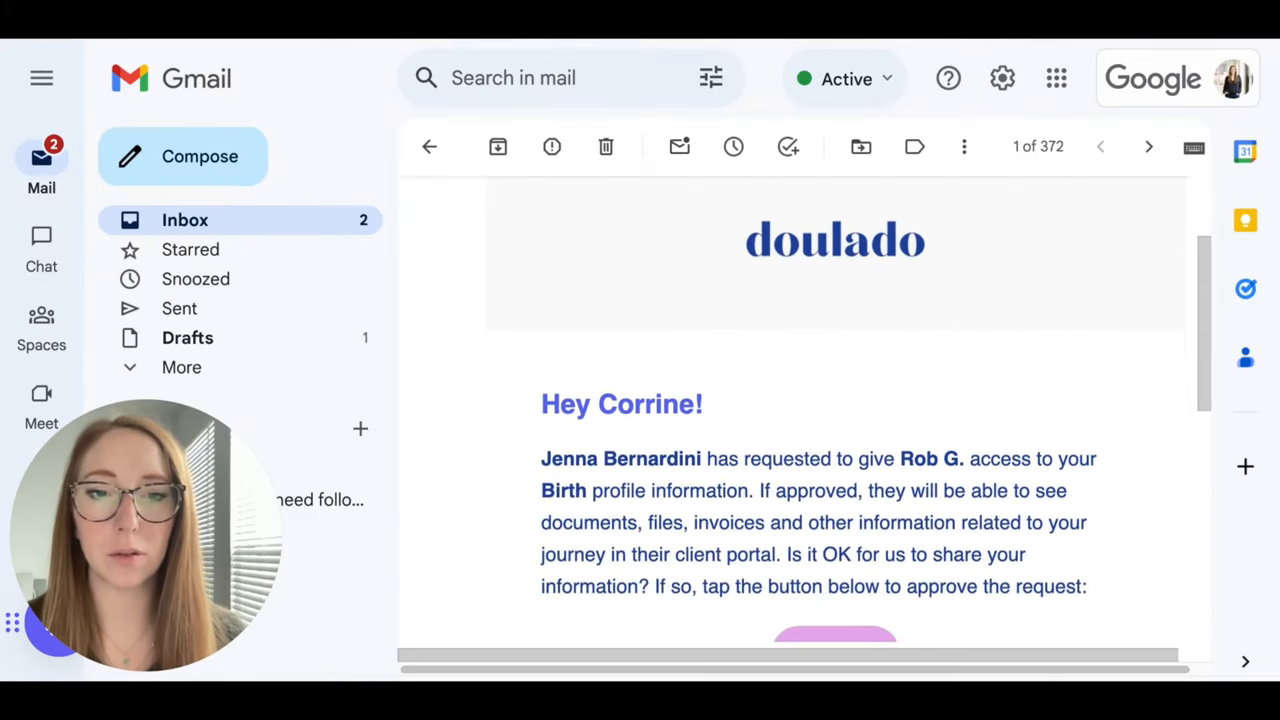
scroll("down", 3)
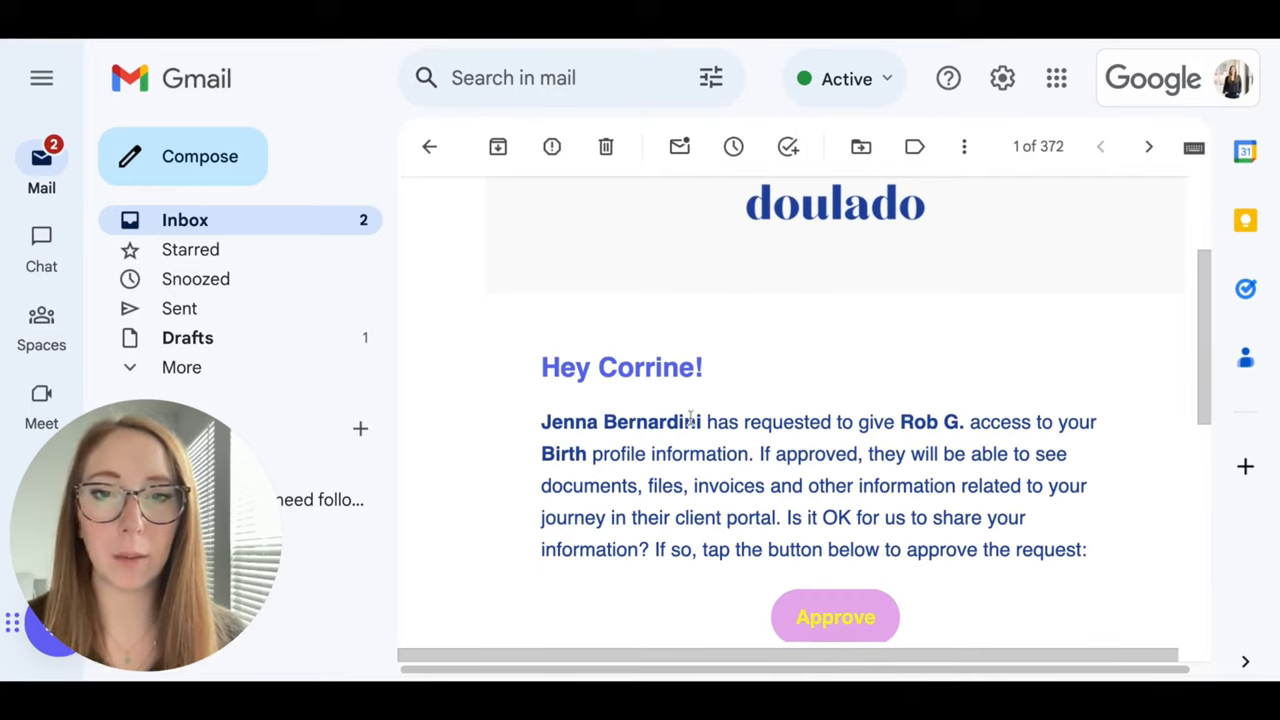
mouse_move(778, 432)
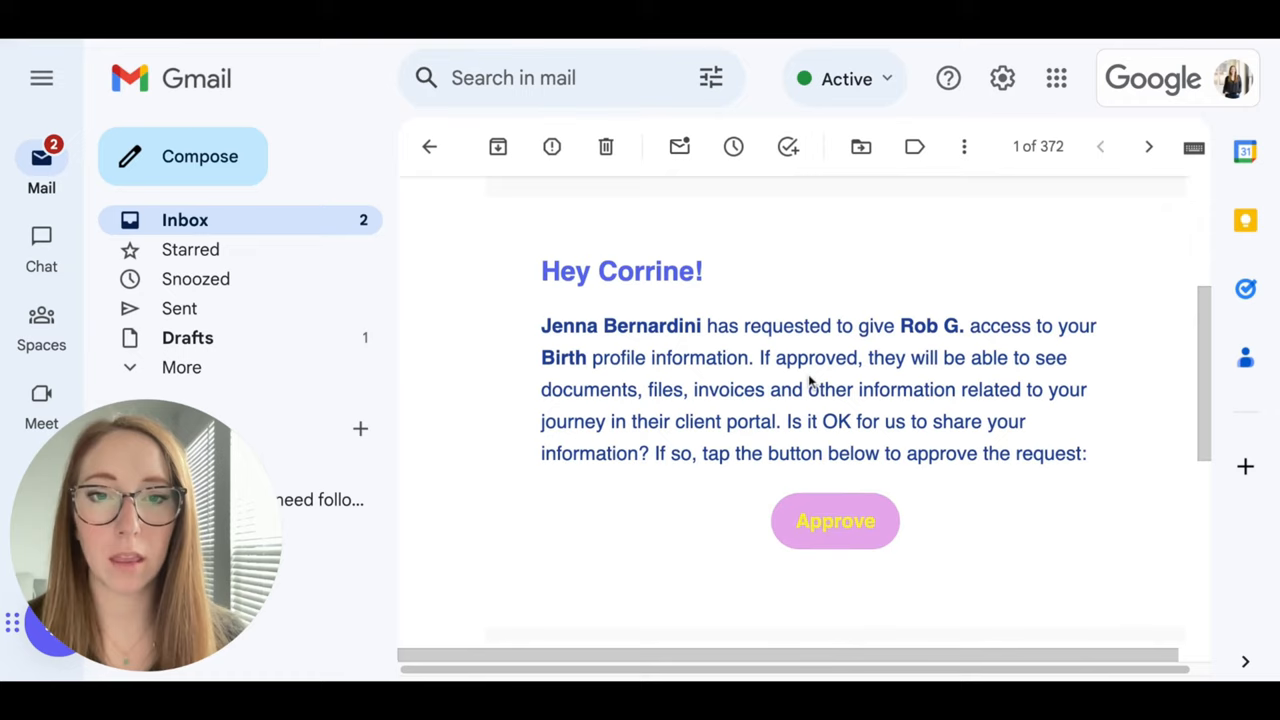
mouse_move(1050, 378)
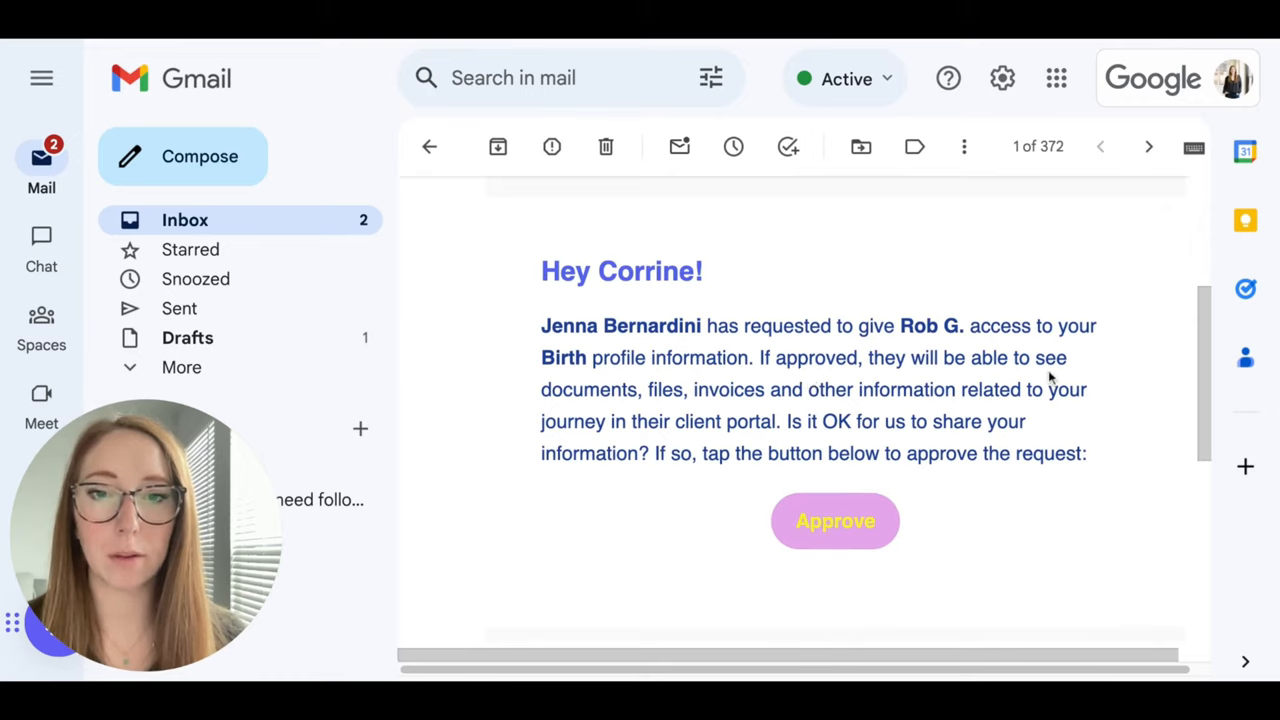
mouse_move(780, 412)
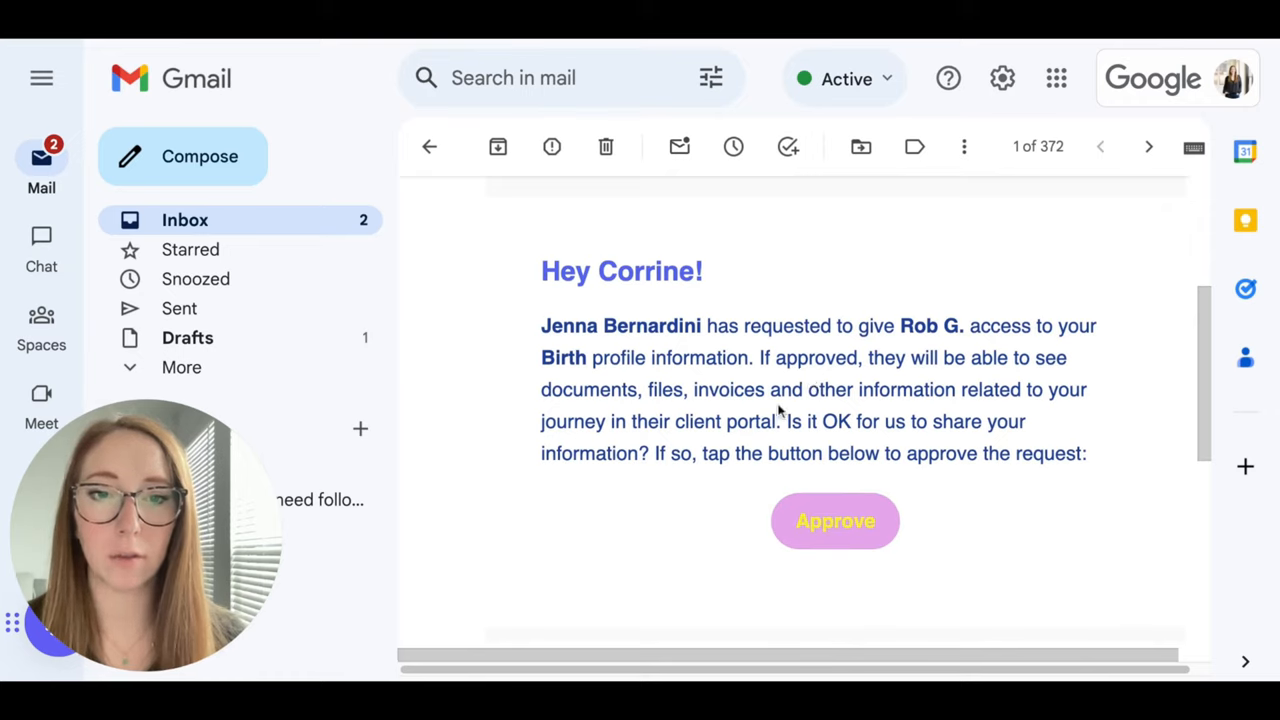
mouse_move(836, 410)
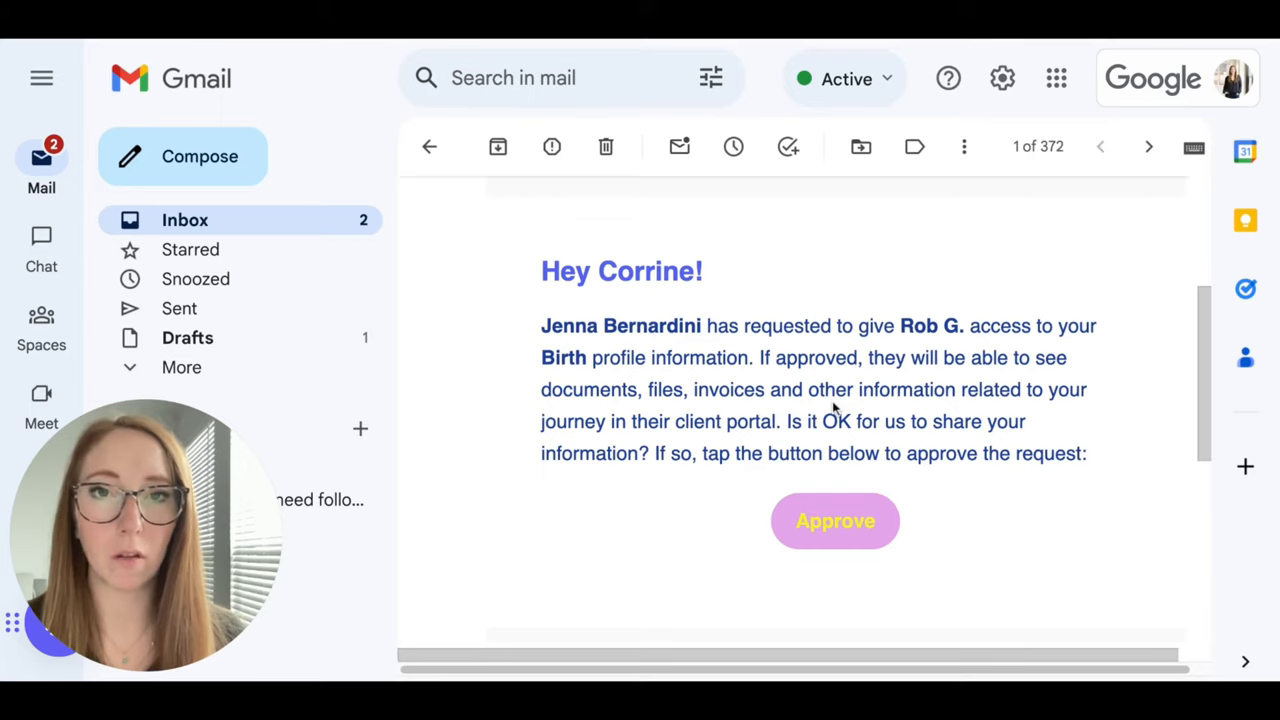
mouse_move(800, 384)
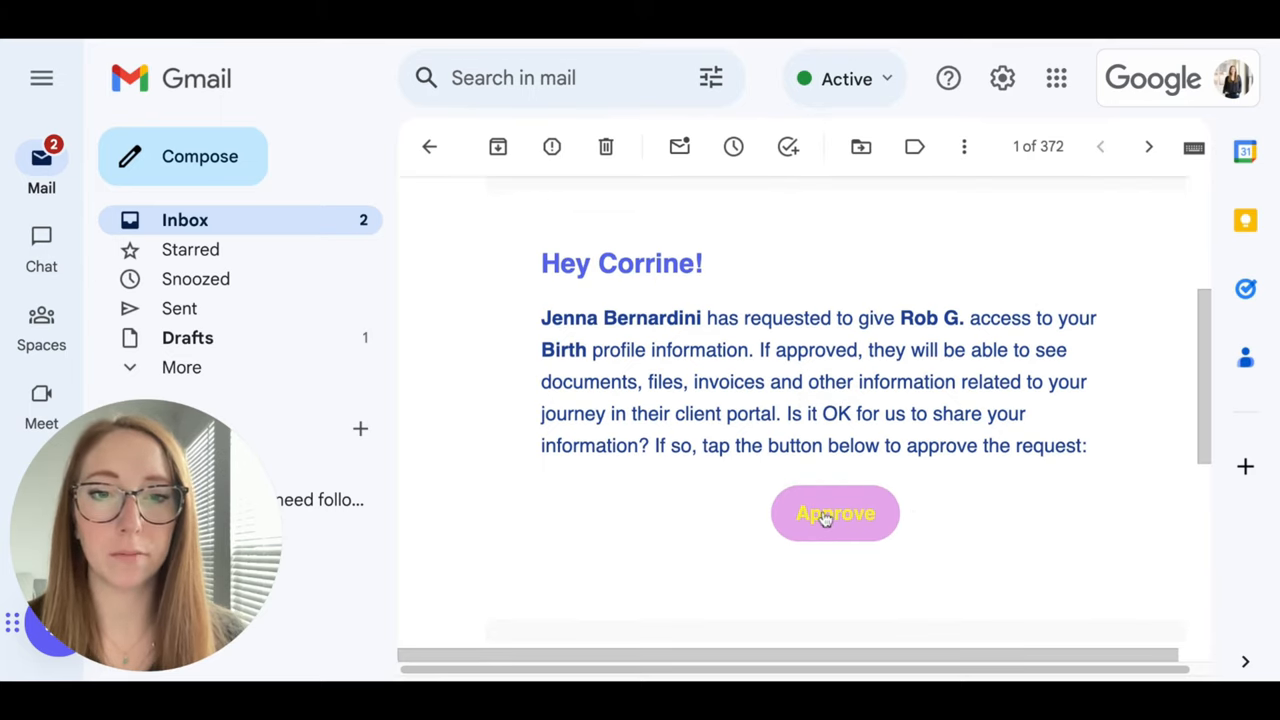
- Approve Rob's access, review the HIPAA Authorization Form and start adding Corrine's signature
left_click(836, 512)
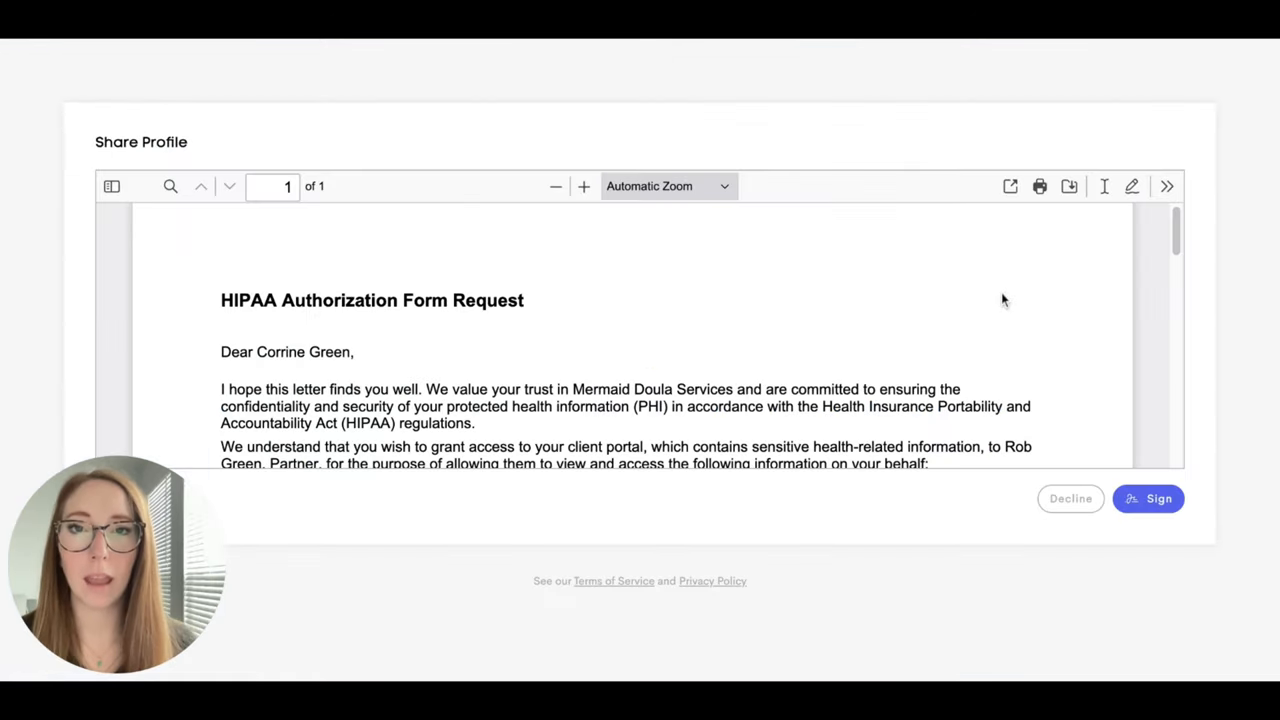
mouse_move(964, 368)
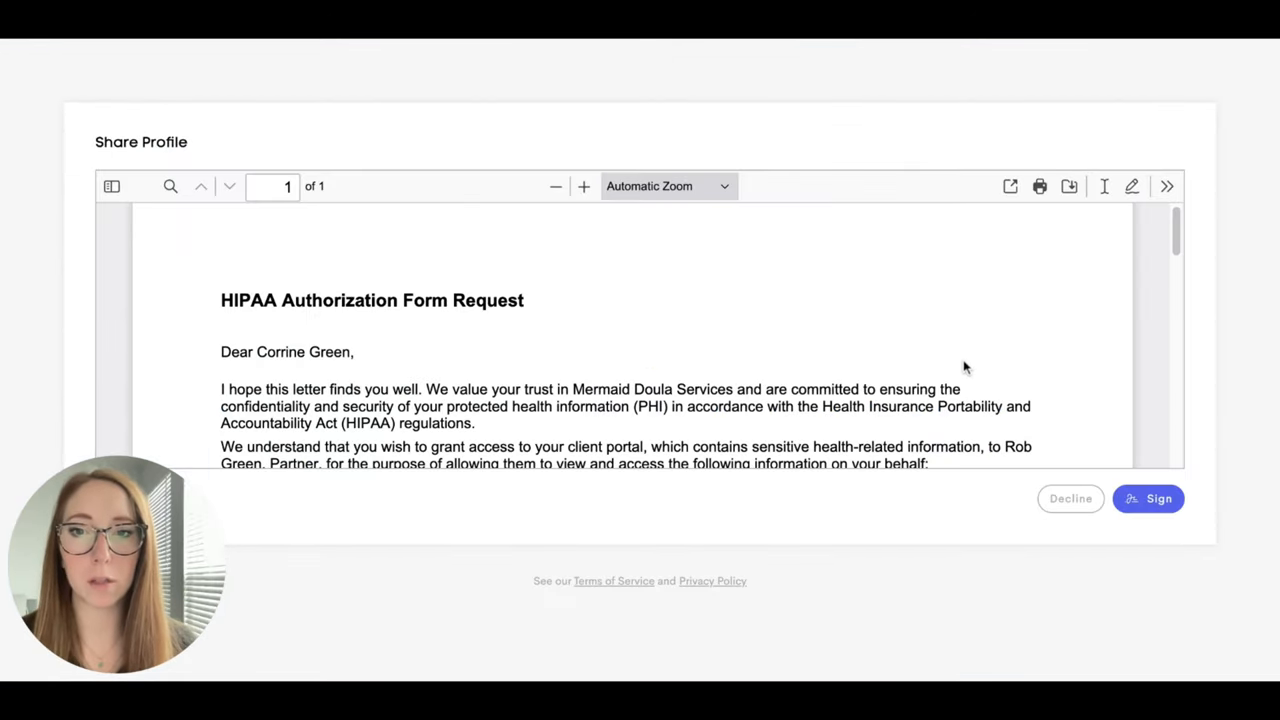
scroll("down", 3)
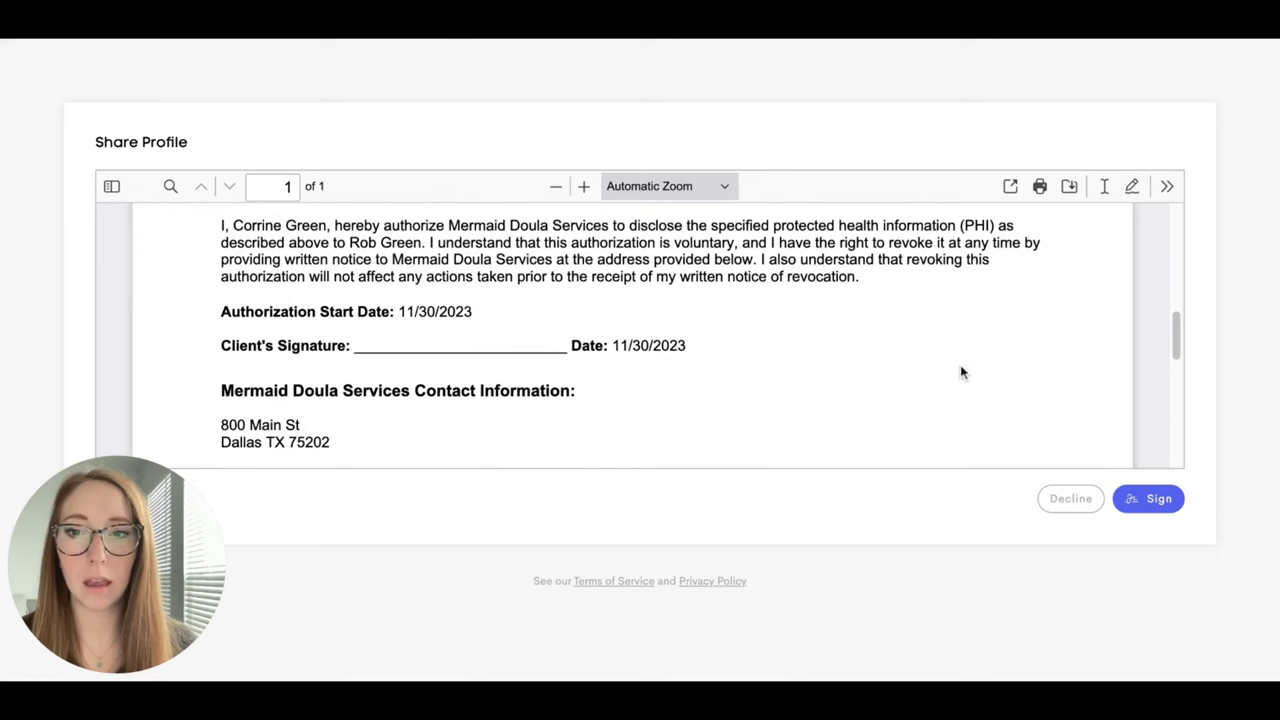
left_click(1148, 498)
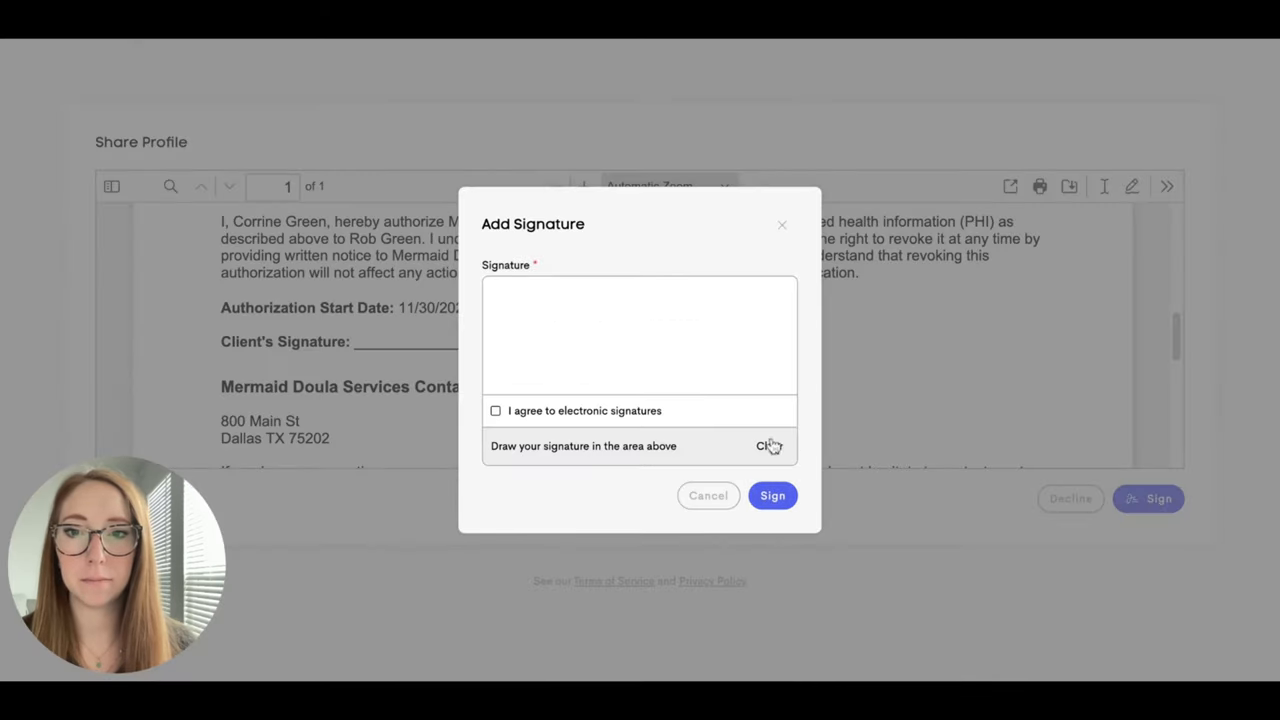
mouse_move(768, 378)
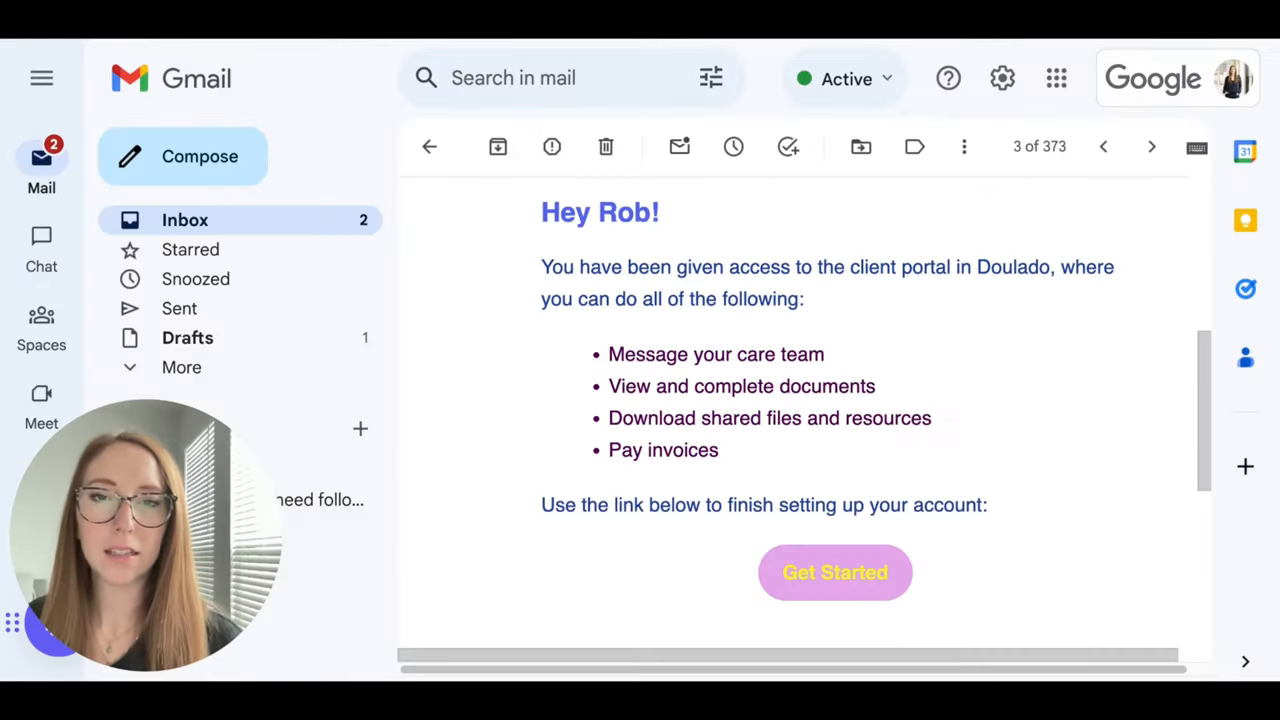
mouse_move(1028, 352)
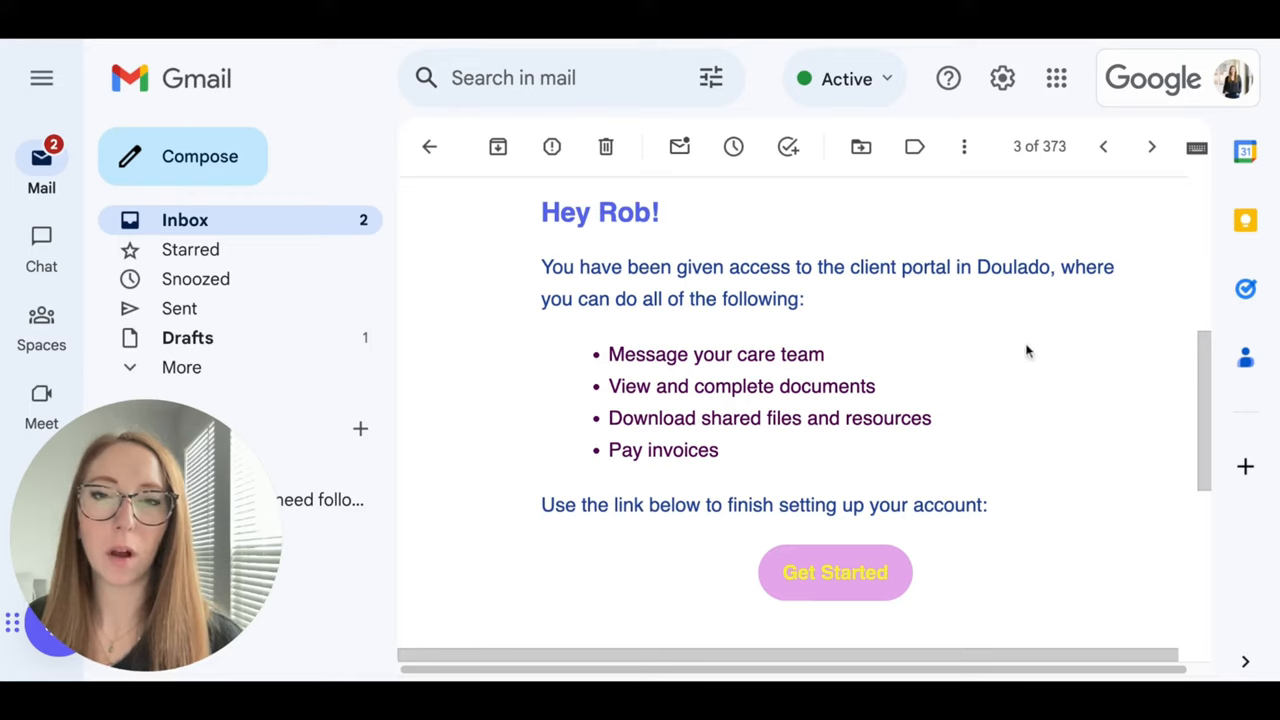
mouse_move(904, 322)
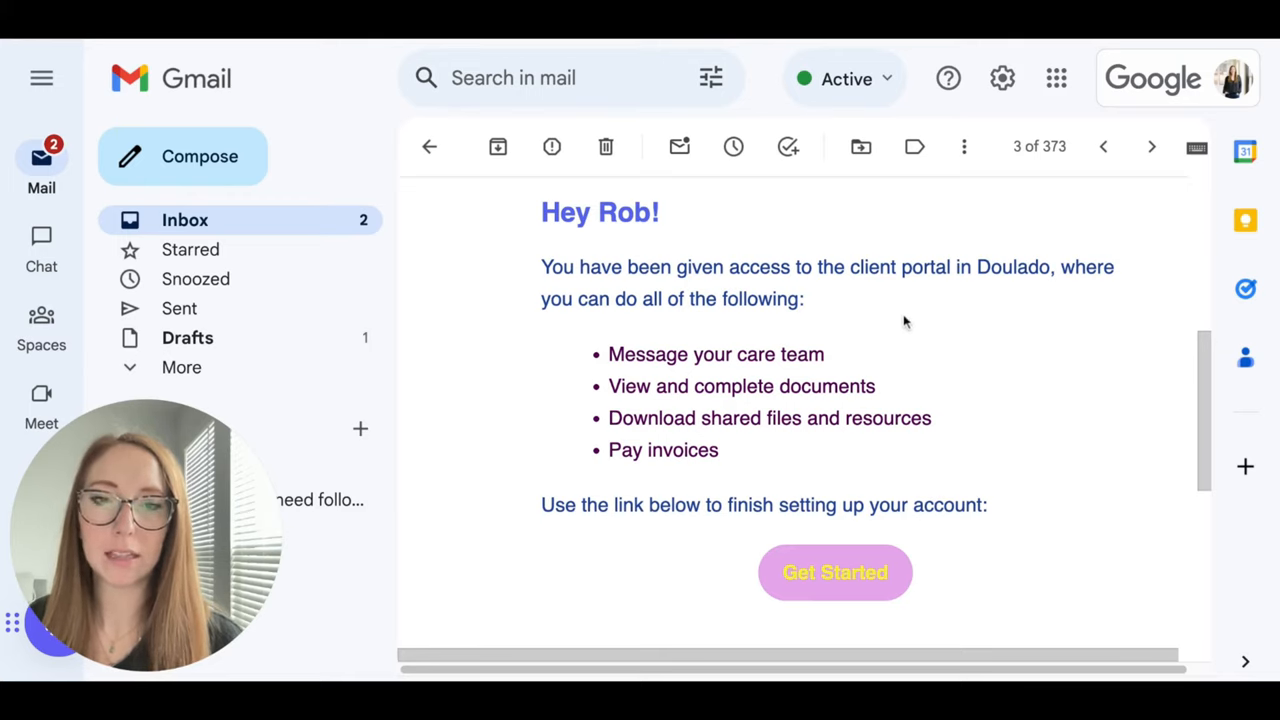